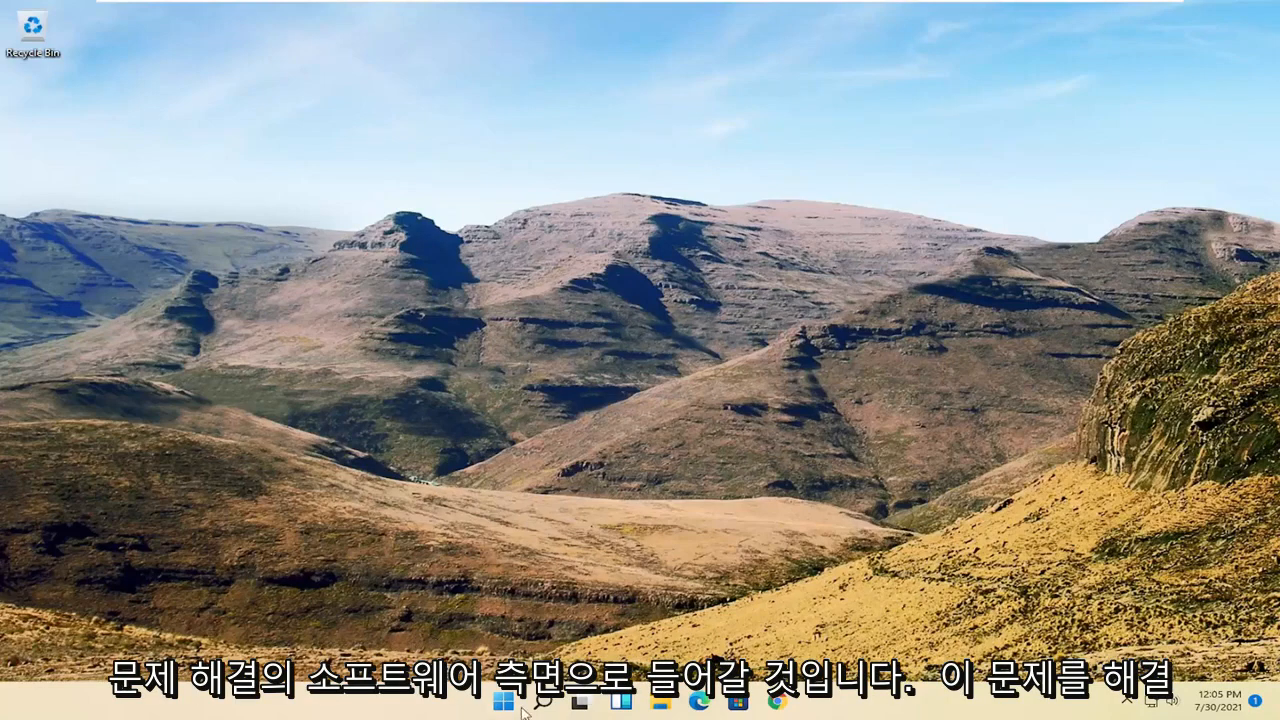
Step: Search the Start menu for "device manager" and launch Device Manager
{"action": "left_click", "coordinate": [542, 704]}
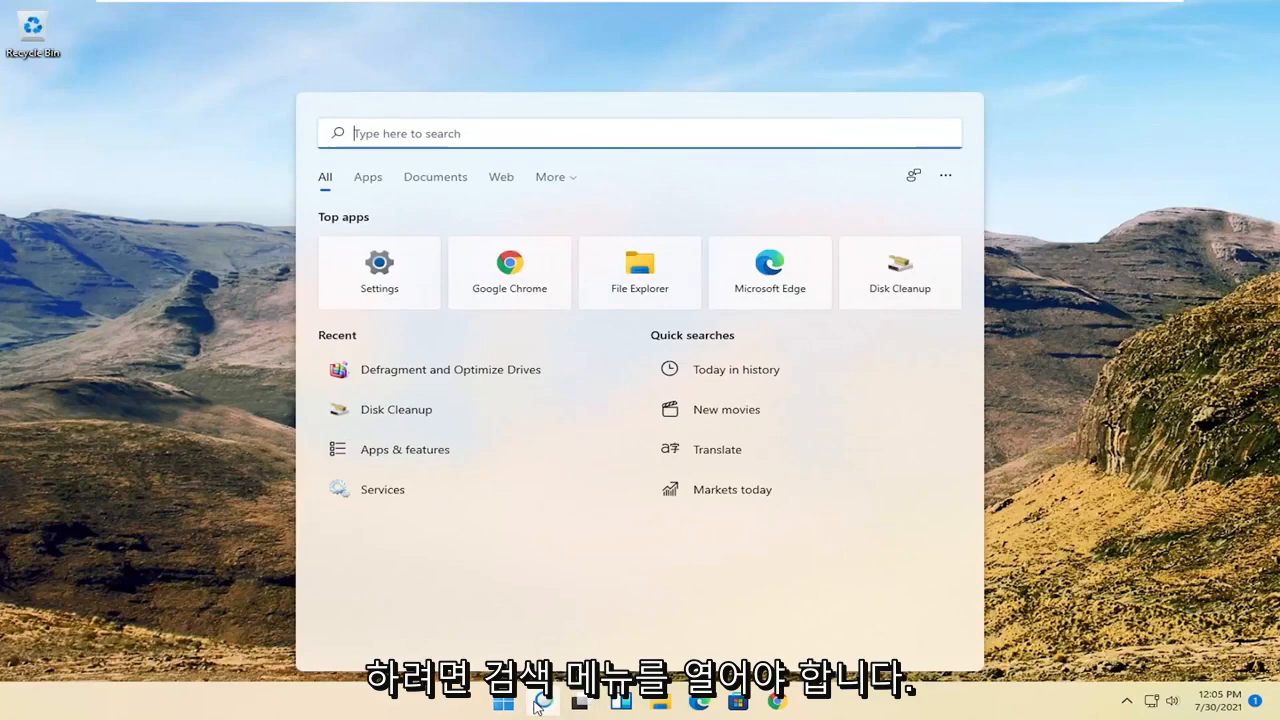
{"action": "type", "text": "device manager"}
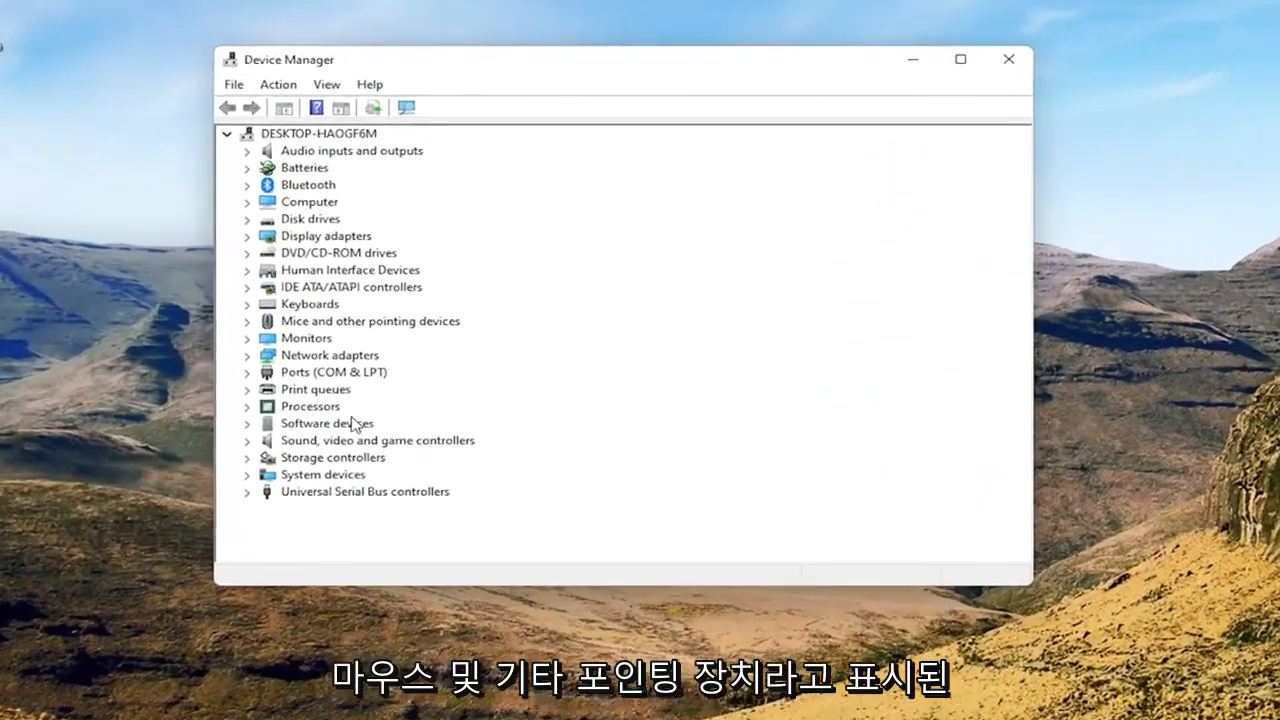
Step: Expand Mice and other pointing devices and bring up the HID-compliant mouse's actions
{"action": "left_click", "coordinate": [370, 336]}
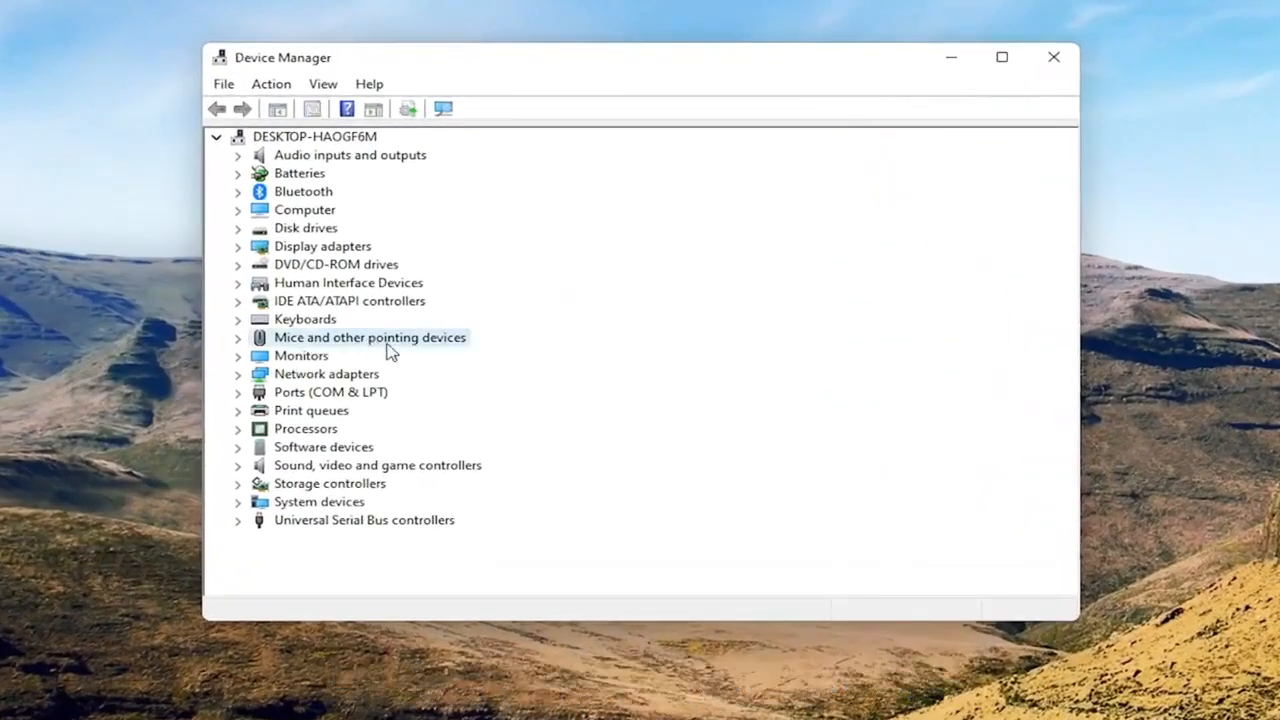
{"action": "left_click", "coordinate": [238, 336]}
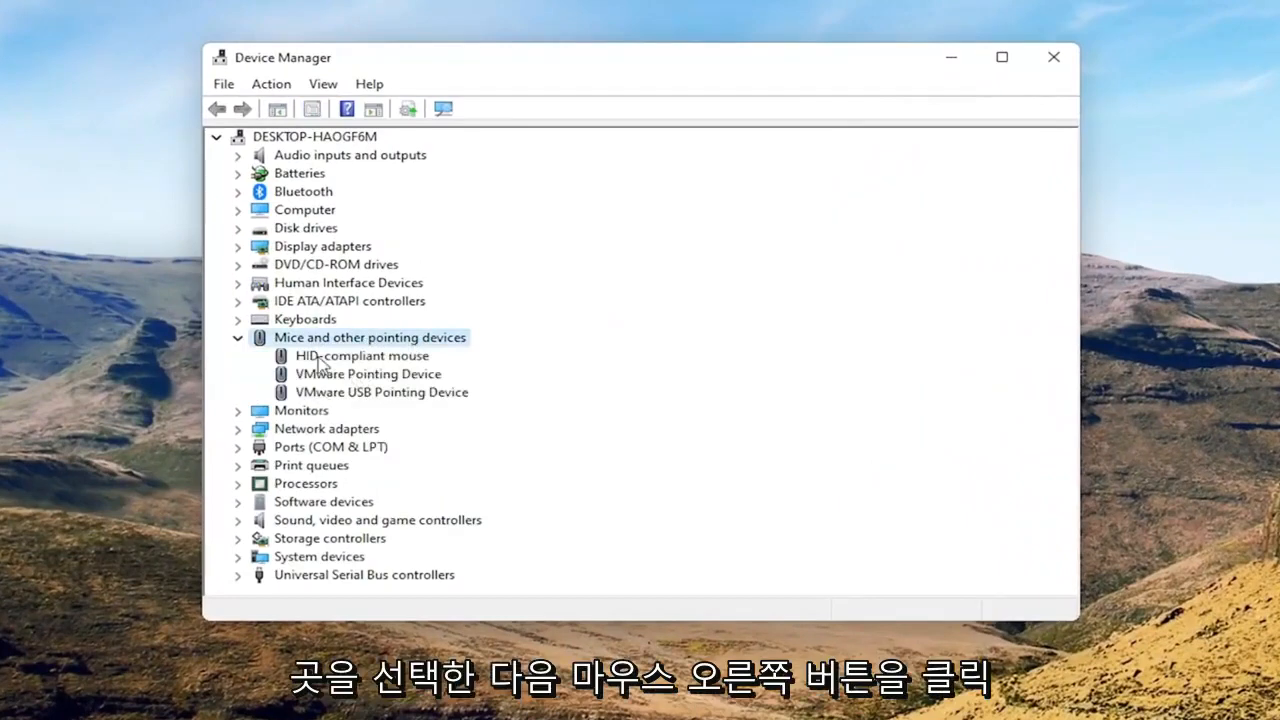
{"action": "right_click", "coordinate": [360, 356]}
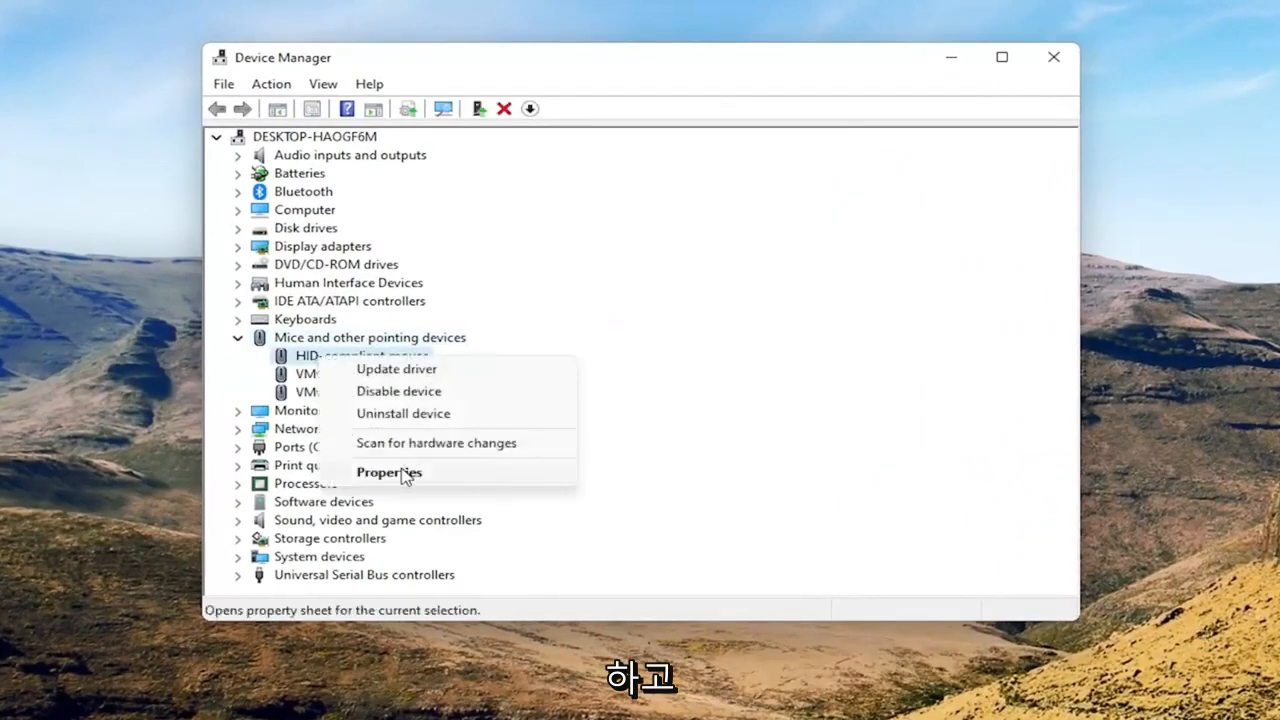
Step: Show the HID-compliant mouse Properties with its Driver details, checking General status in between
{"action": "left_click", "coordinate": [388, 472]}
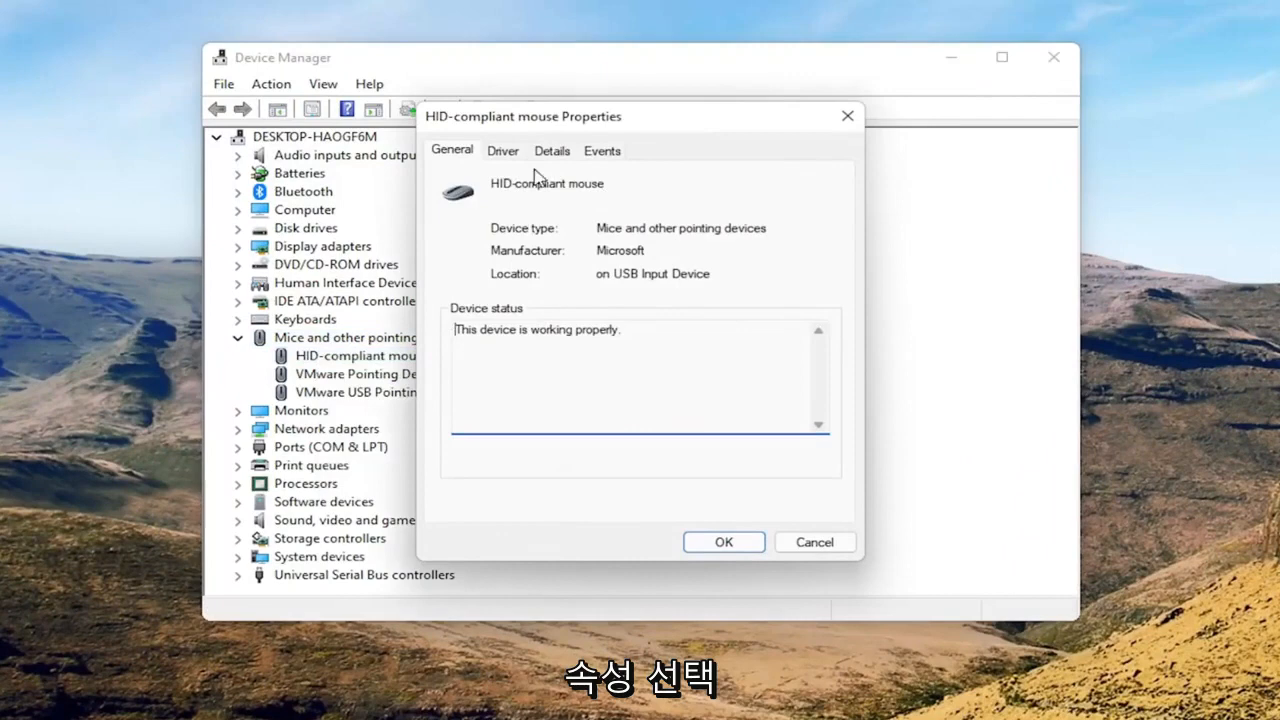
{"action": "left_click", "coordinate": [502, 150]}
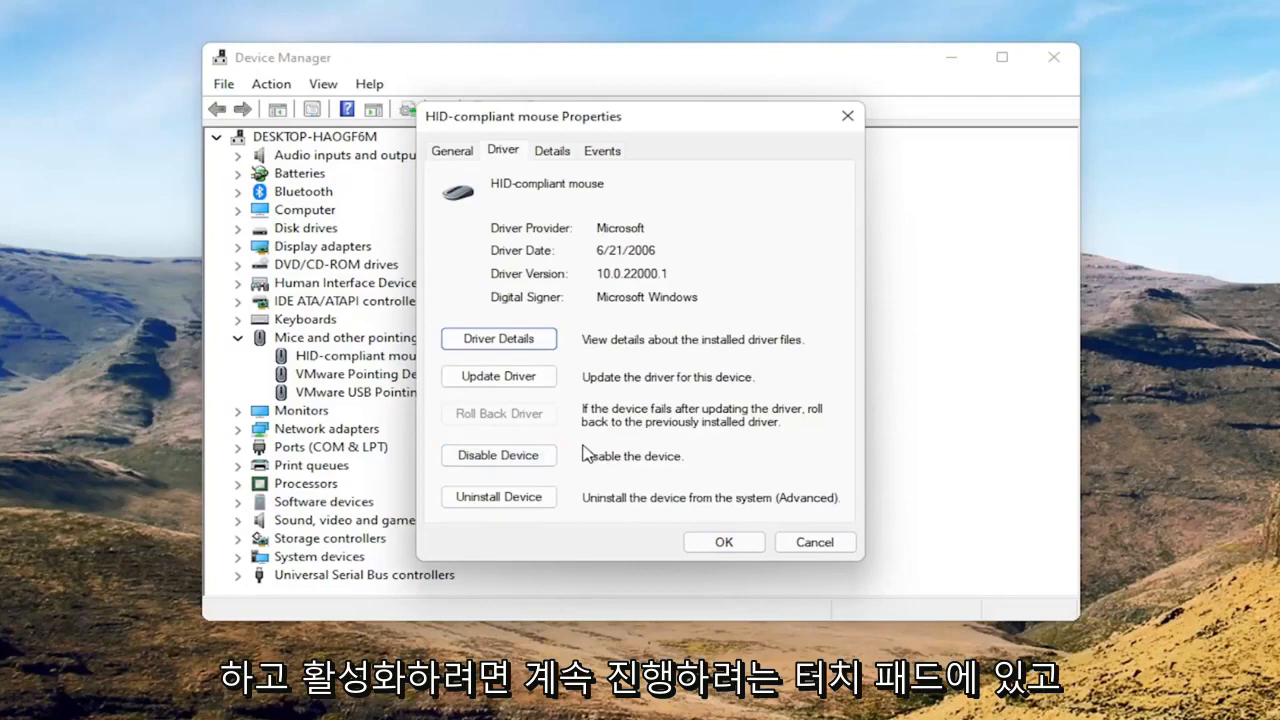
{"action": "mouse_move", "coordinate": [498, 456]}
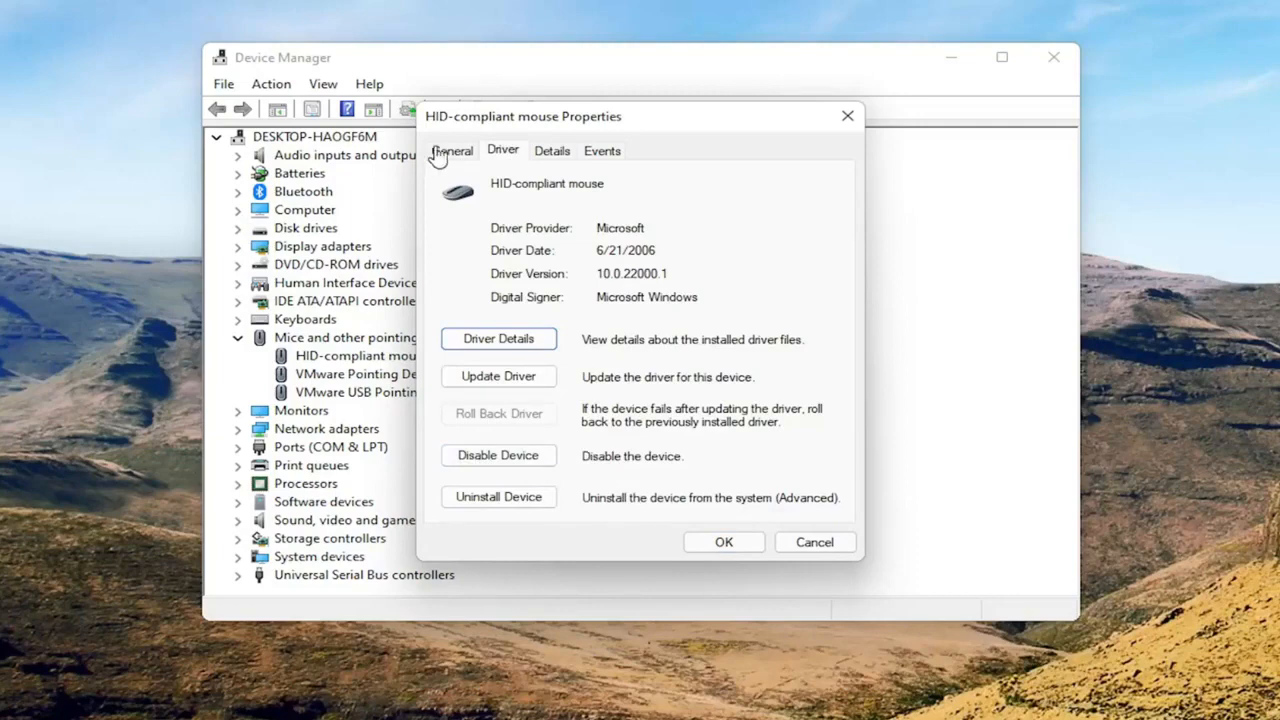
{"action": "left_click", "coordinate": [452, 150]}
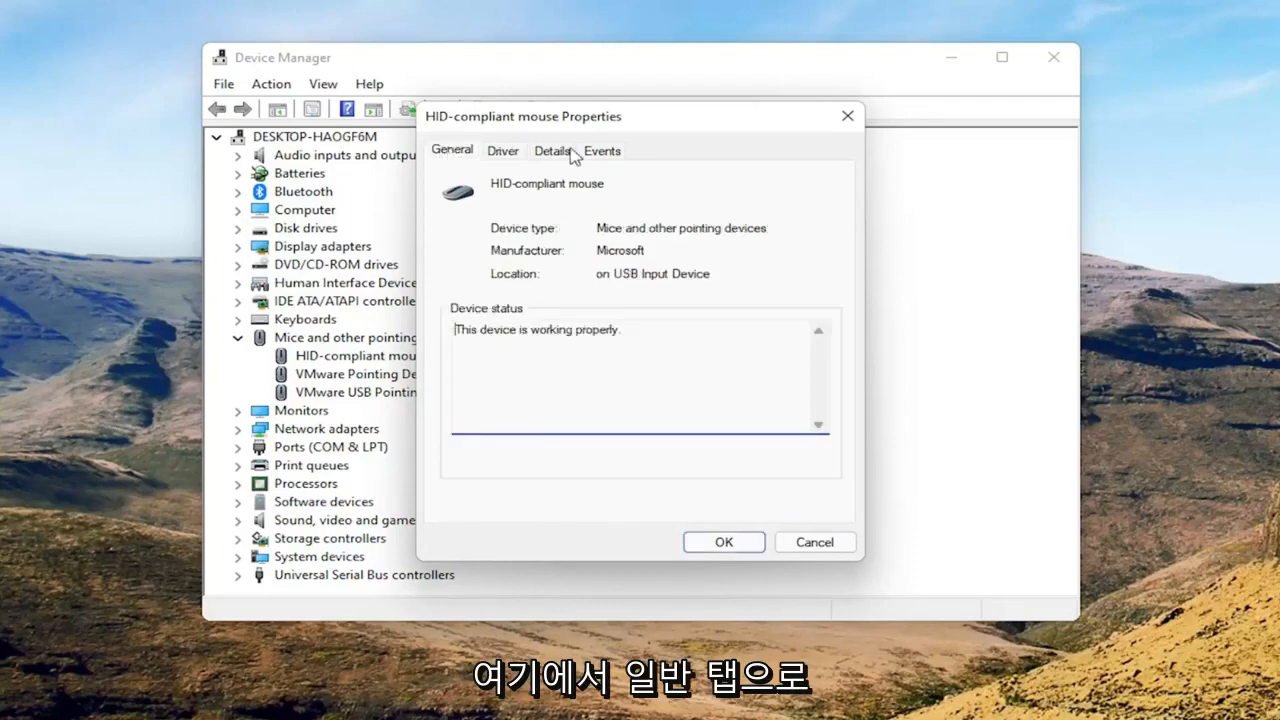
{"action": "left_click", "coordinate": [504, 150]}
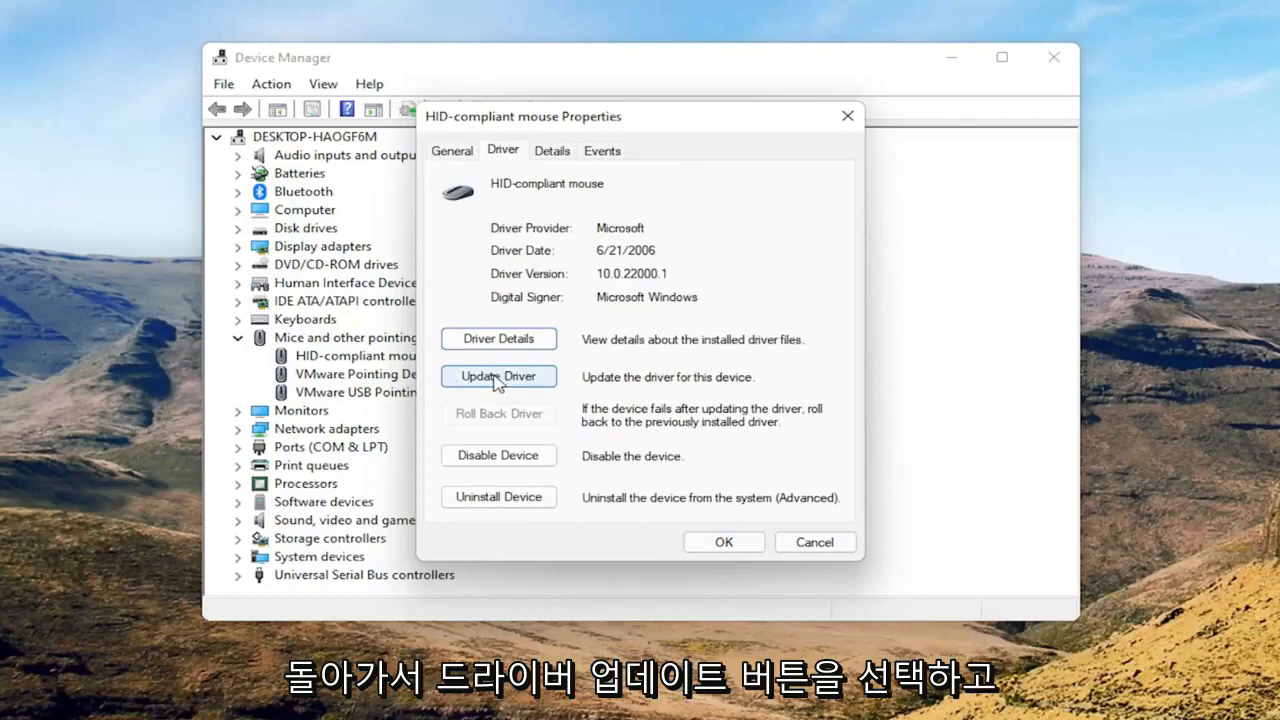
Step: Update the mouse driver by picking HID-compliant mouse from the compatible drivers on this computer
{"action": "left_click", "coordinate": [498, 376]}
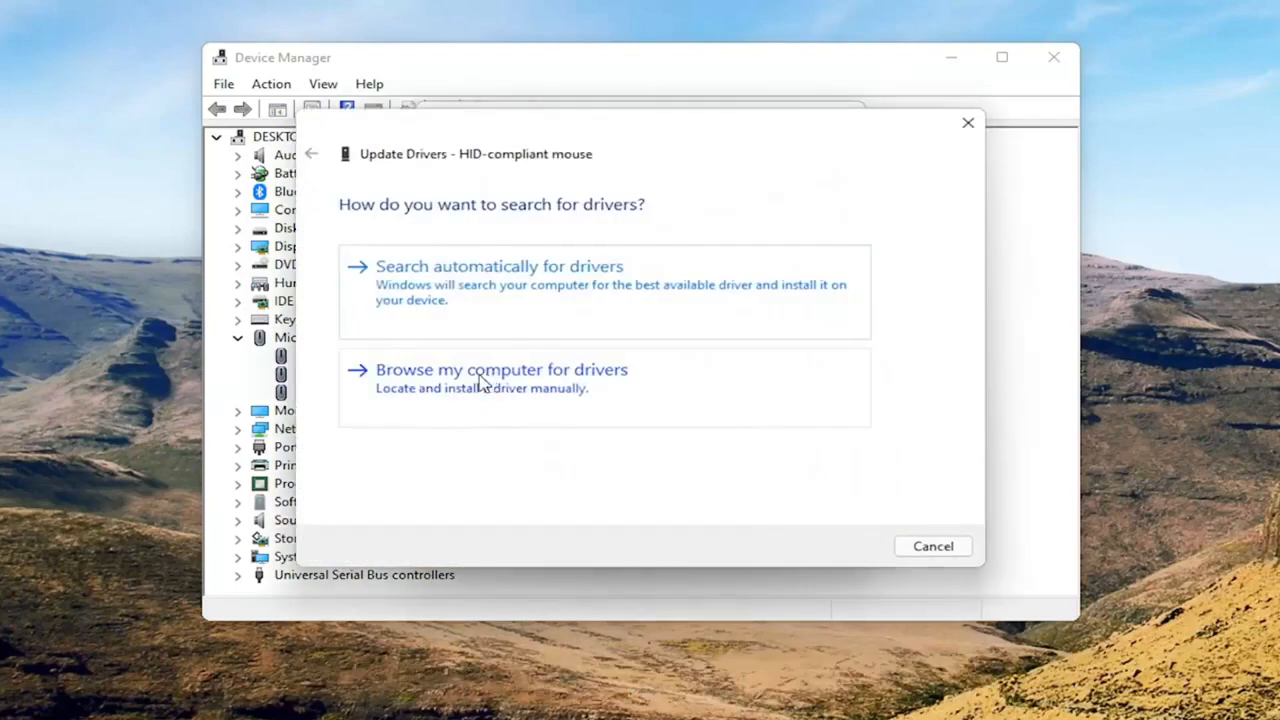
{"action": "left_click", "coordinate": [500, 368]}
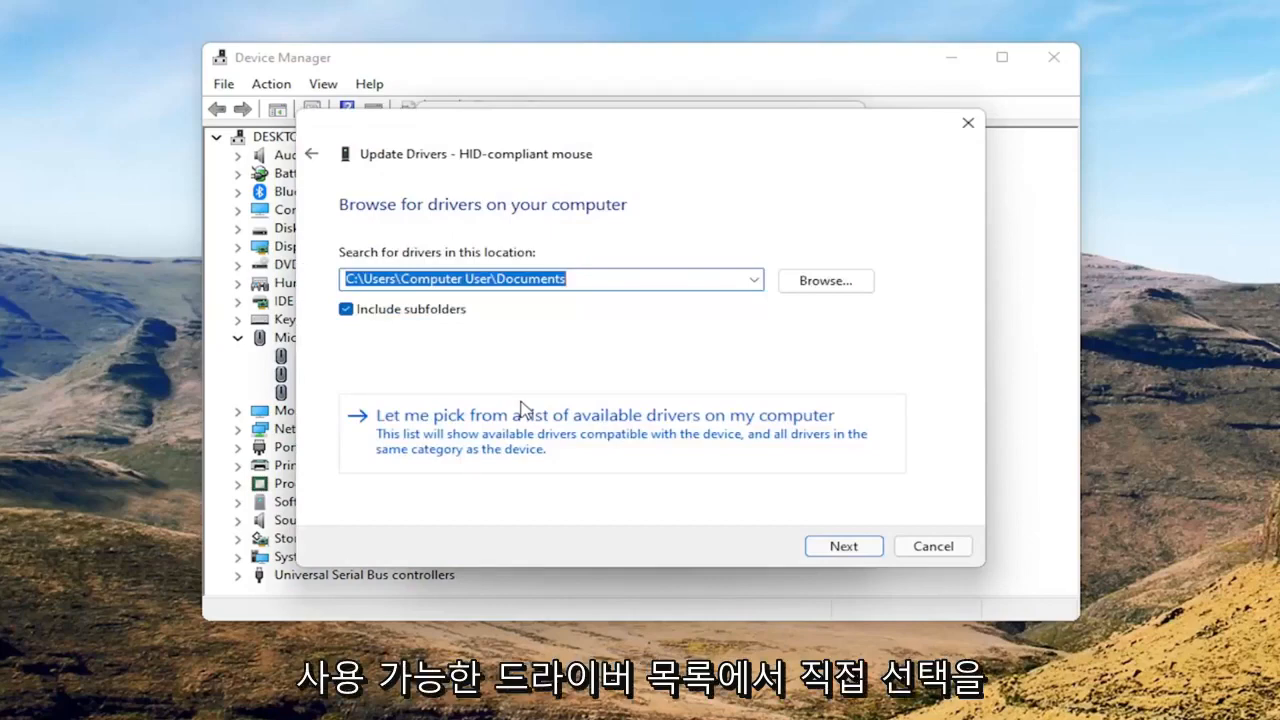
{"action": "left_click", "coordinate": [604, 414]}
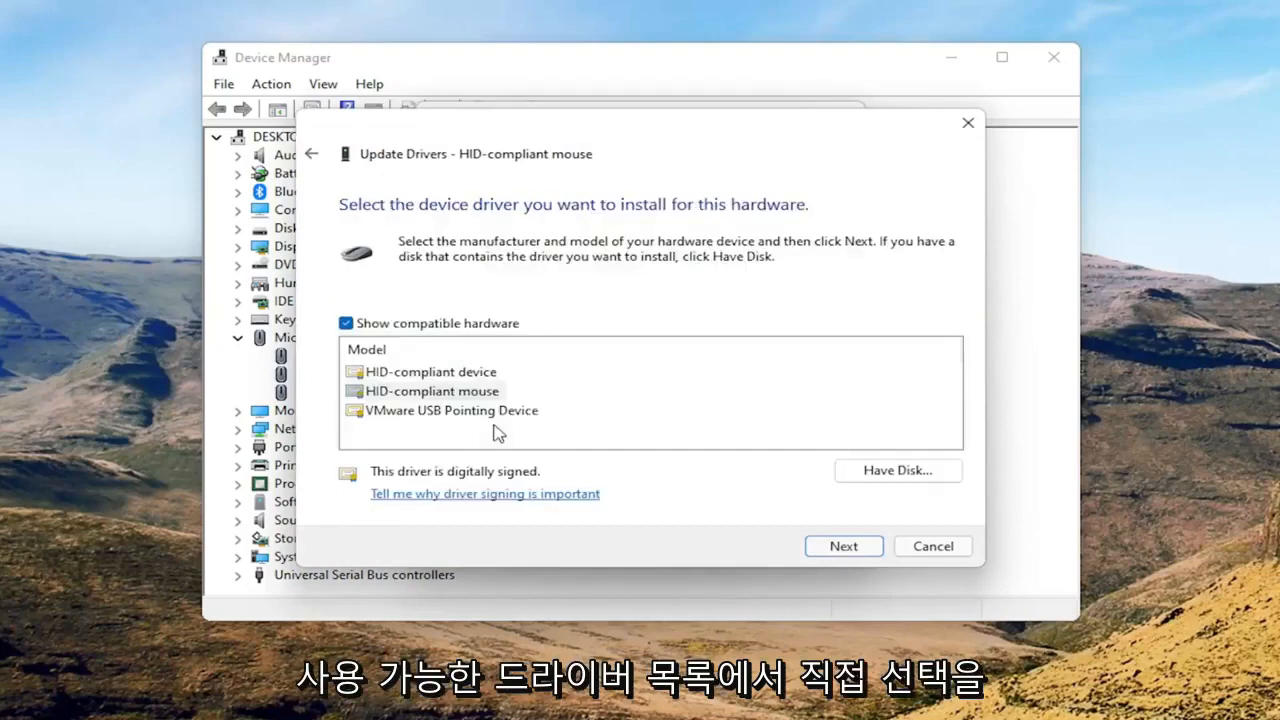
{"action": "mouse_move", "coordinate": [428, 420]}
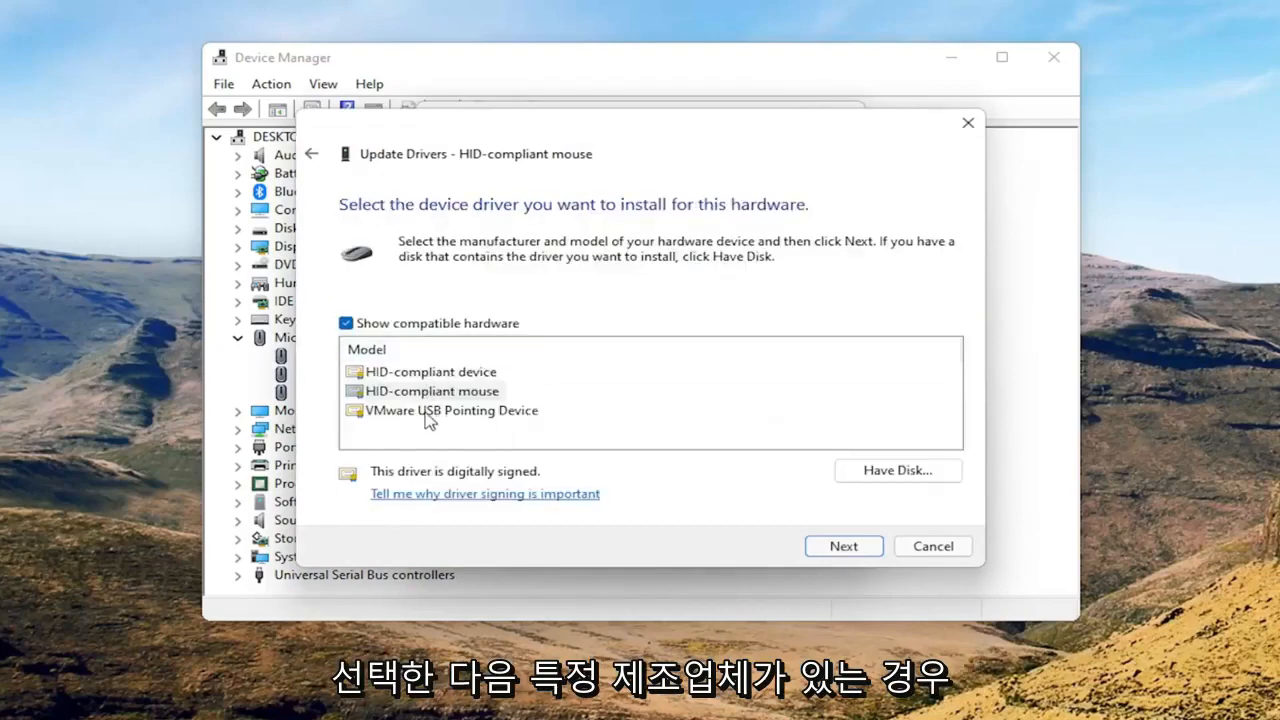
{"action": "mouse_move", "coordinate": [456, 396]}
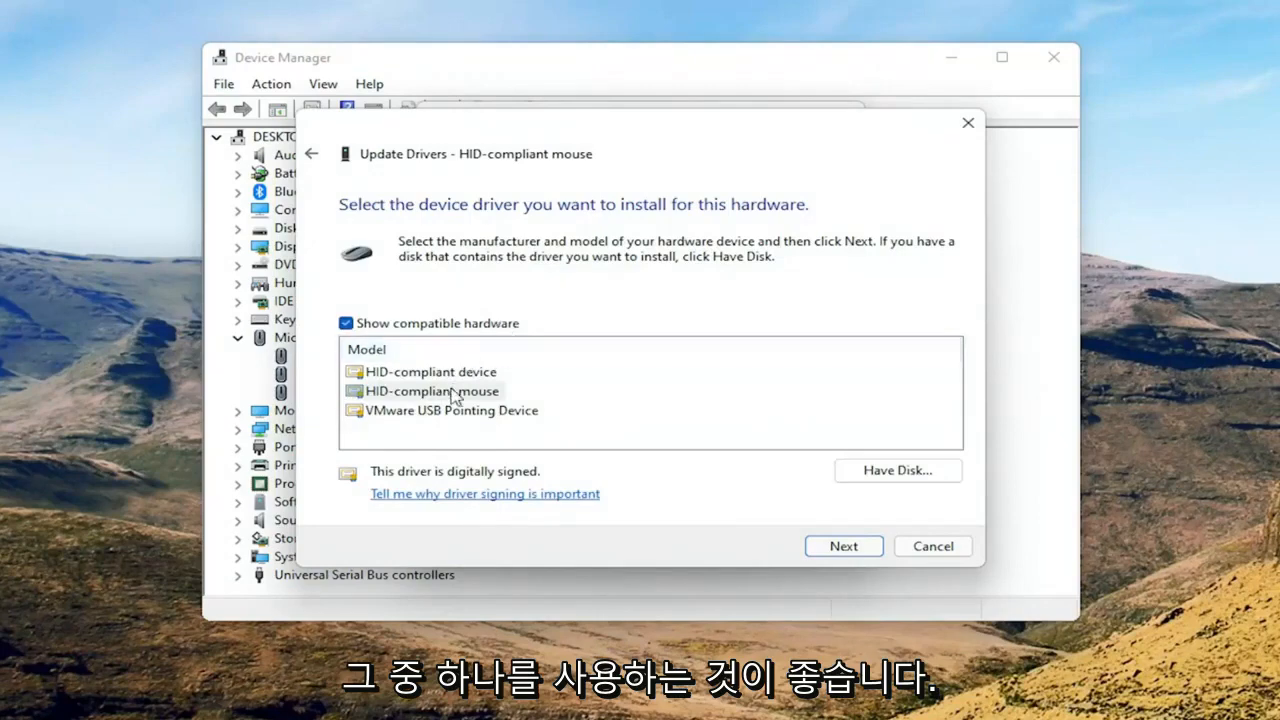
{"action": "mouse_move", "coordinate": [484, 410]}
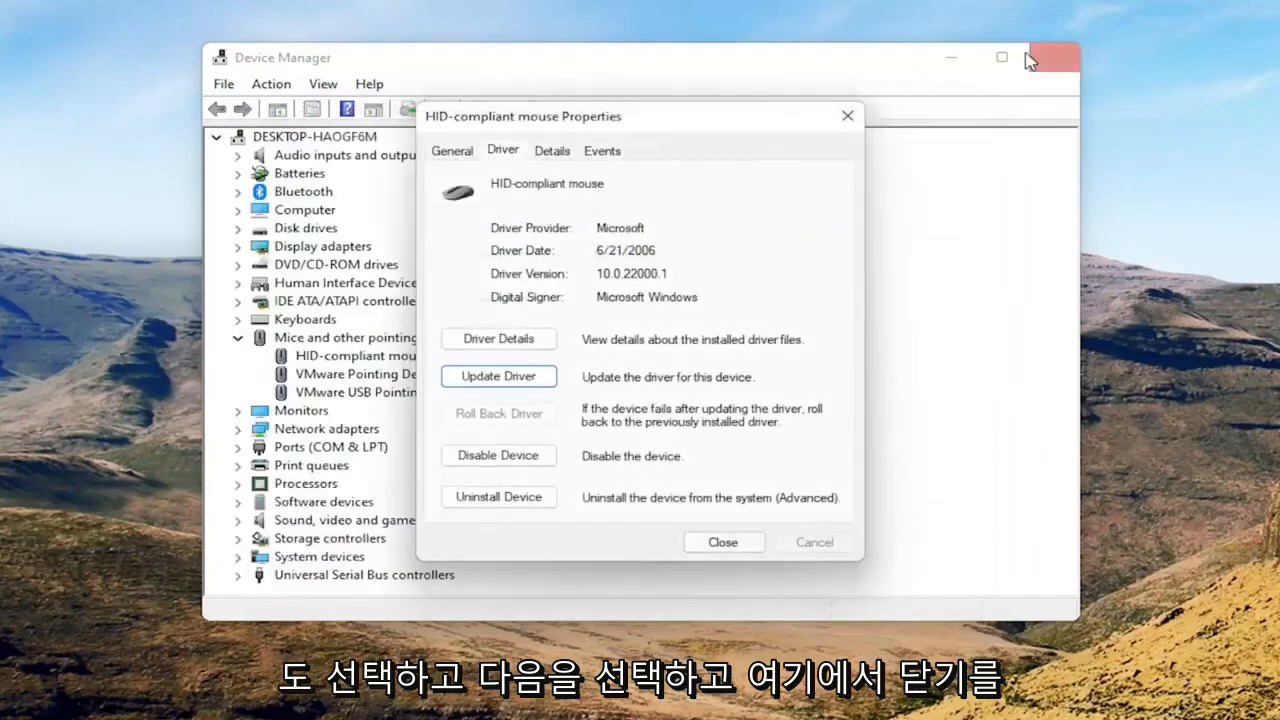
Step: Close Device Manager and restart the computer from the Win+X menu
{"action": "left_click", "coordinate": [1052, 56]}
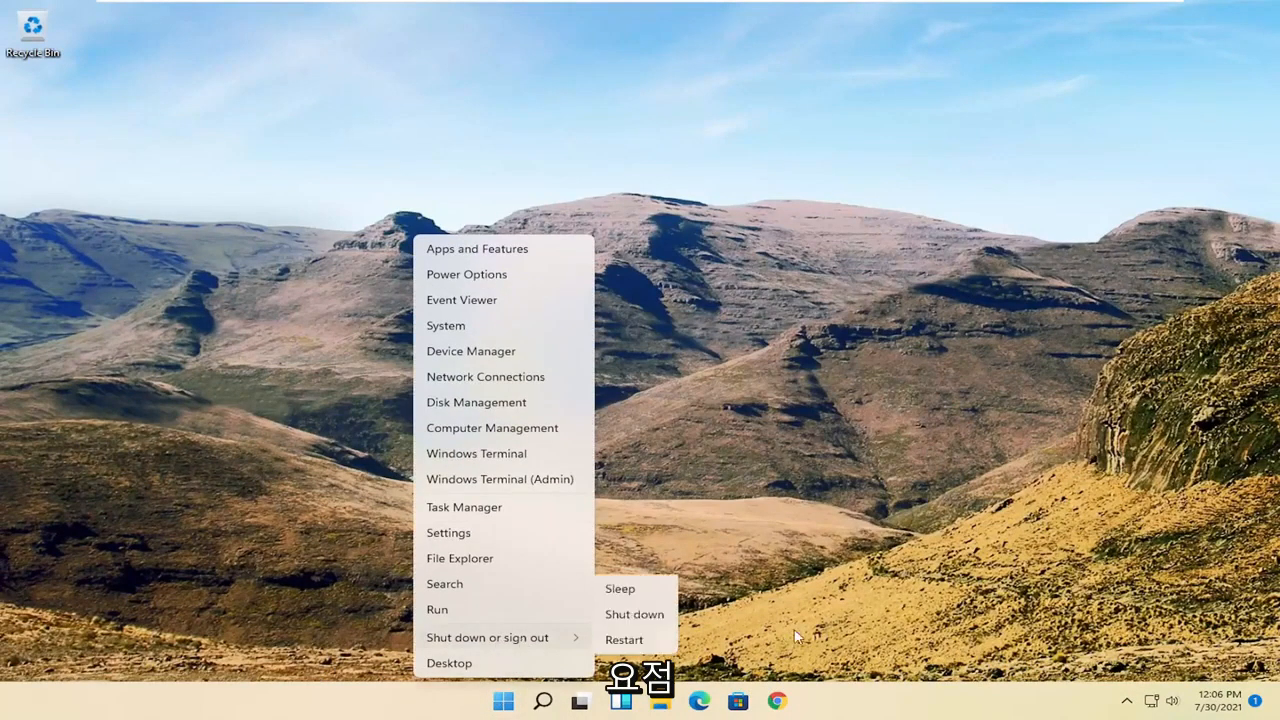
{"action": "left_click", "coordinate": [624, 640]}
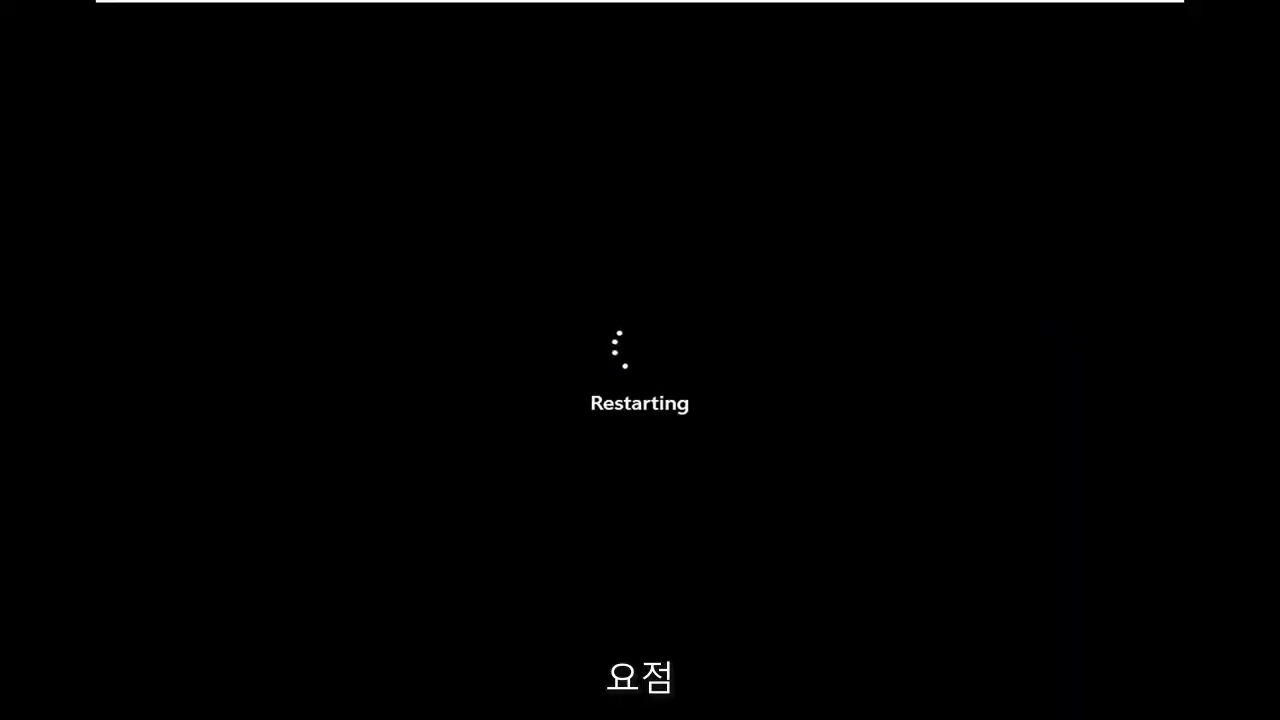